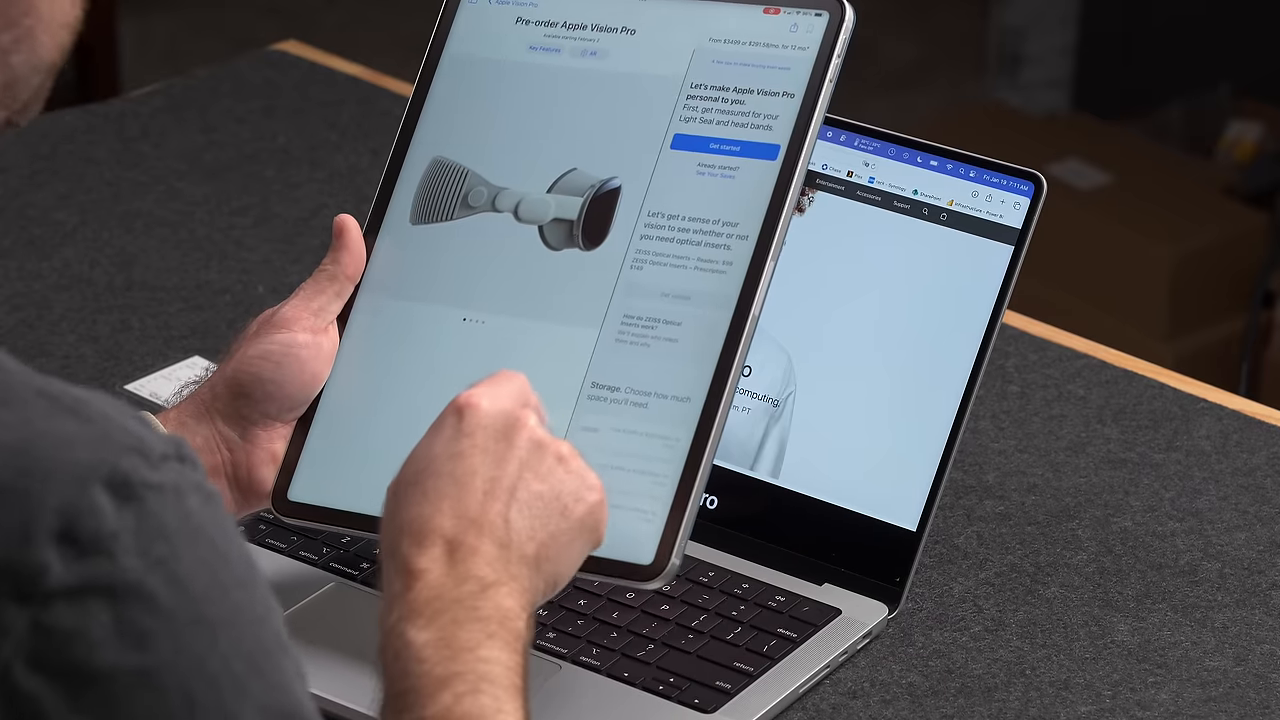
Step: Follow 'Upload your prescription' from the order email to the order status page
scroll(down, 3)
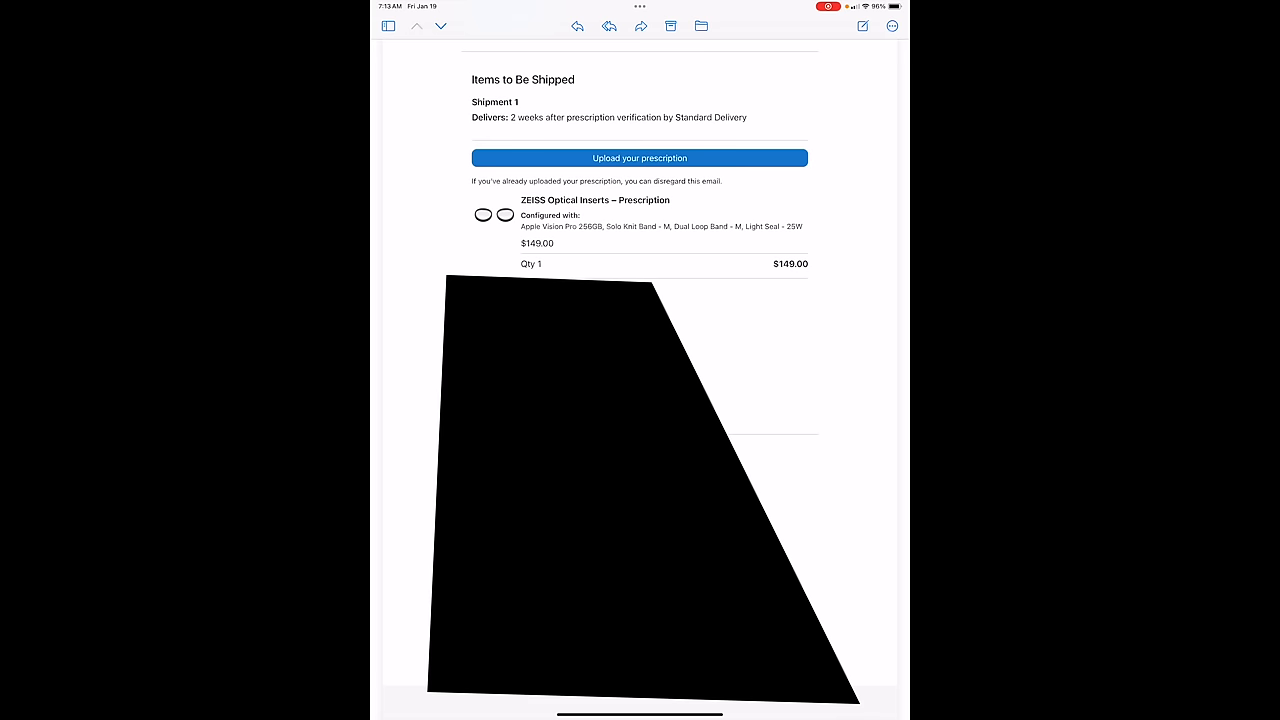
click(640, 156)
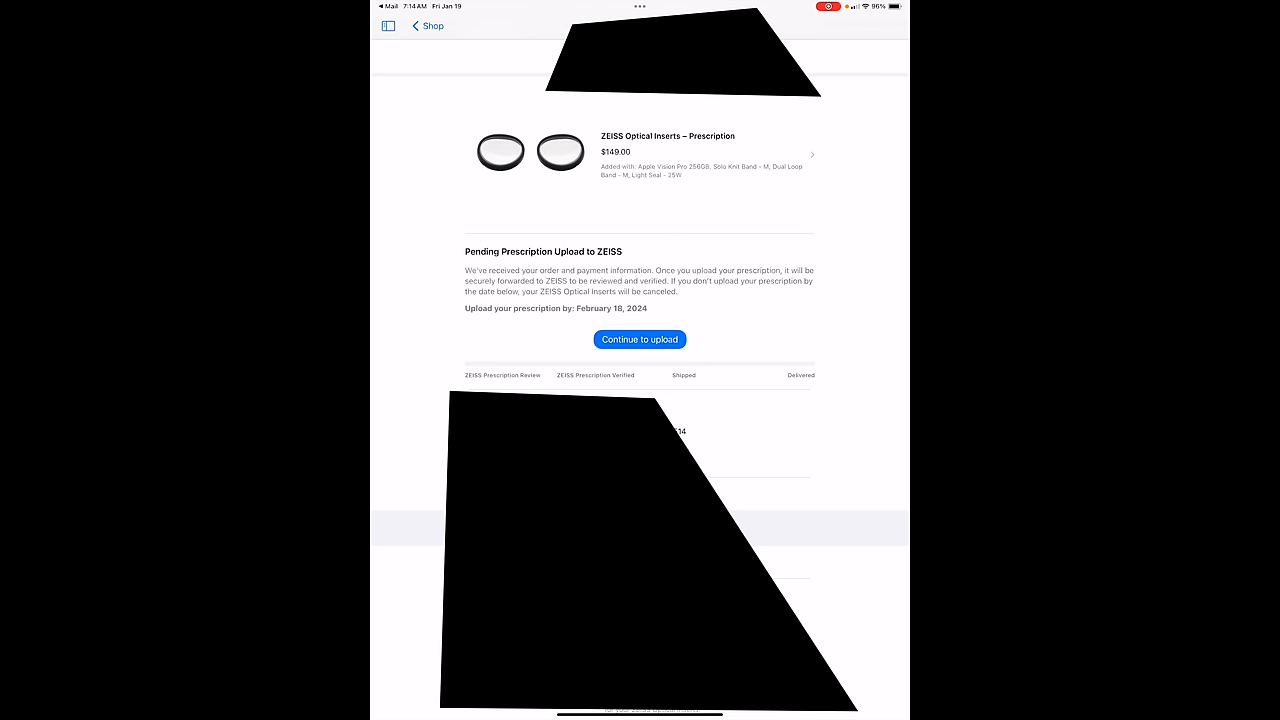
Step: Select the prescription image and upload it to ZEISS for verification
click(640, 340)
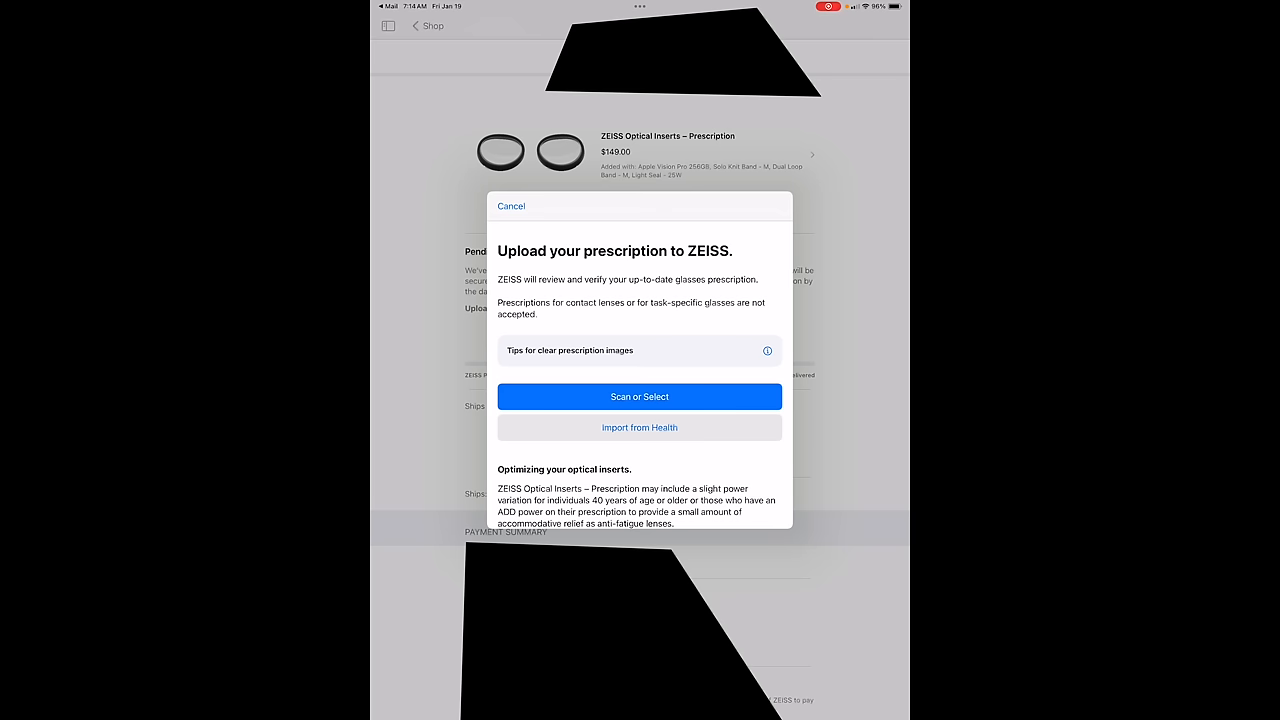
click(640, 396)
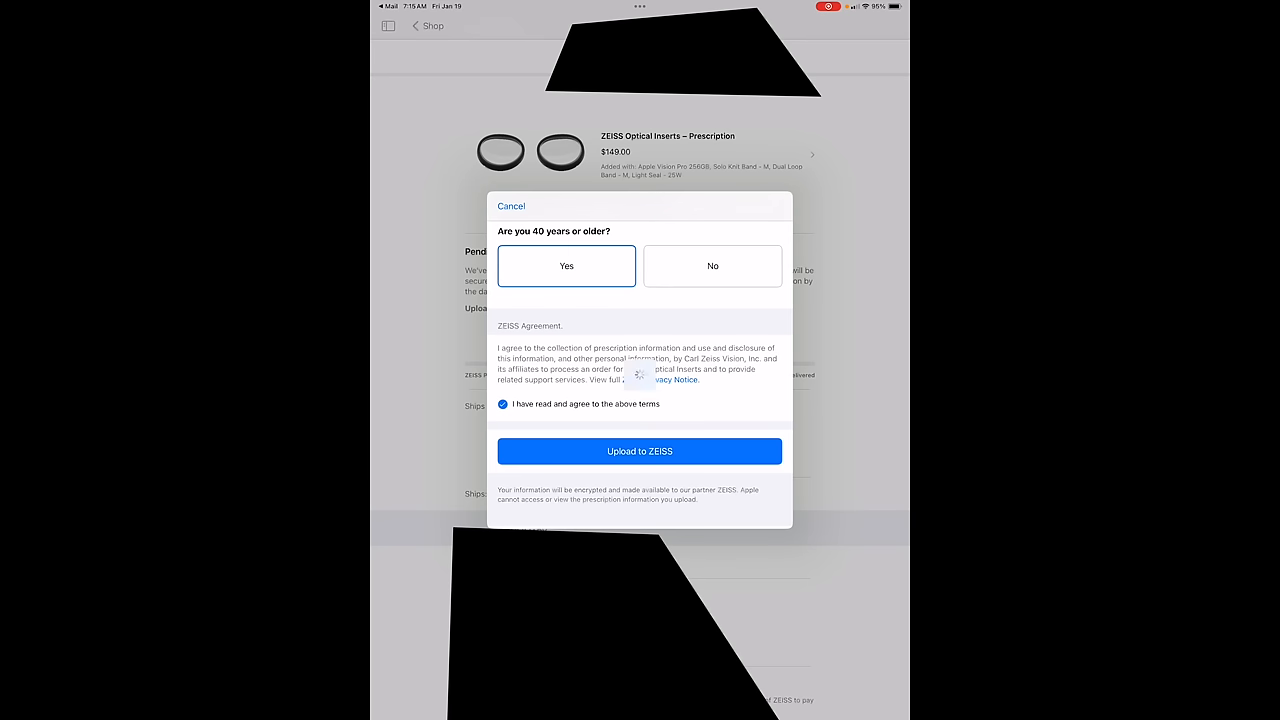
click(640, 452)
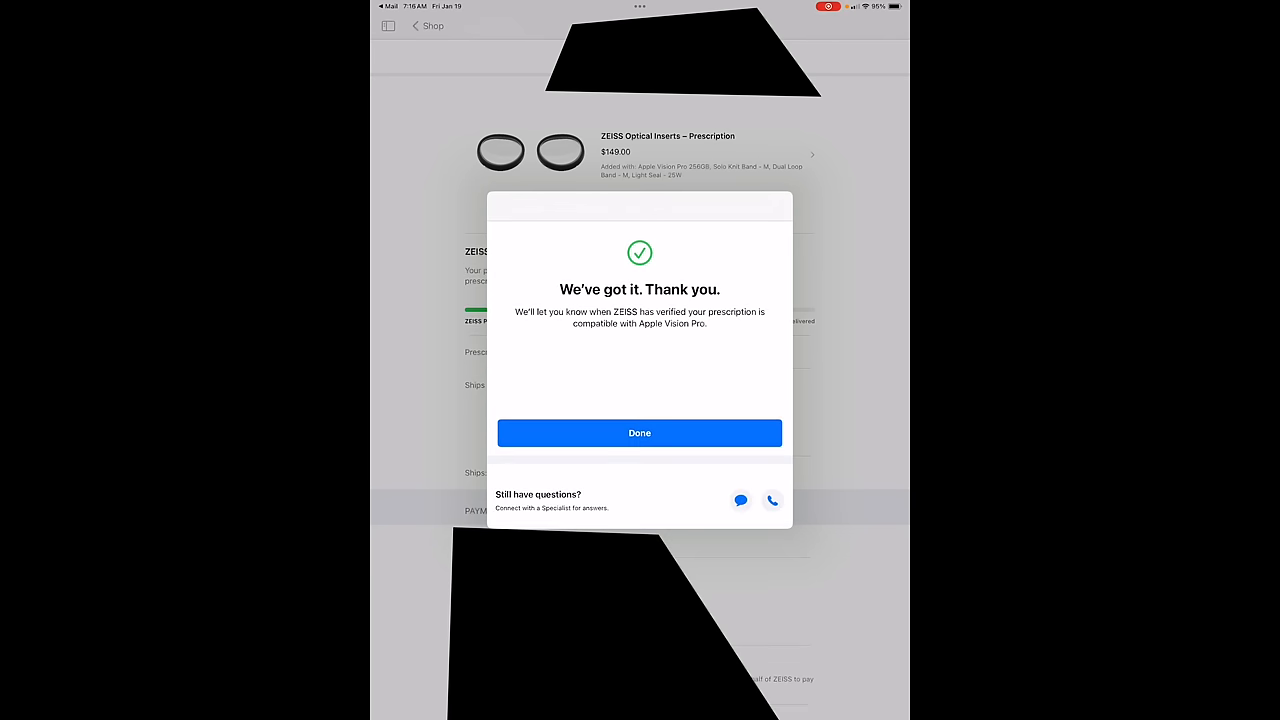